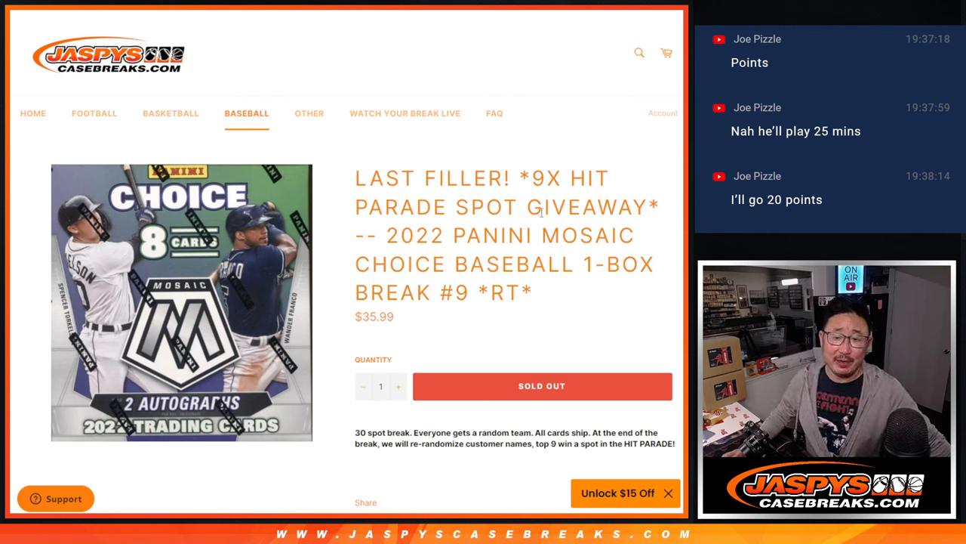
mouse_move(588, 304)
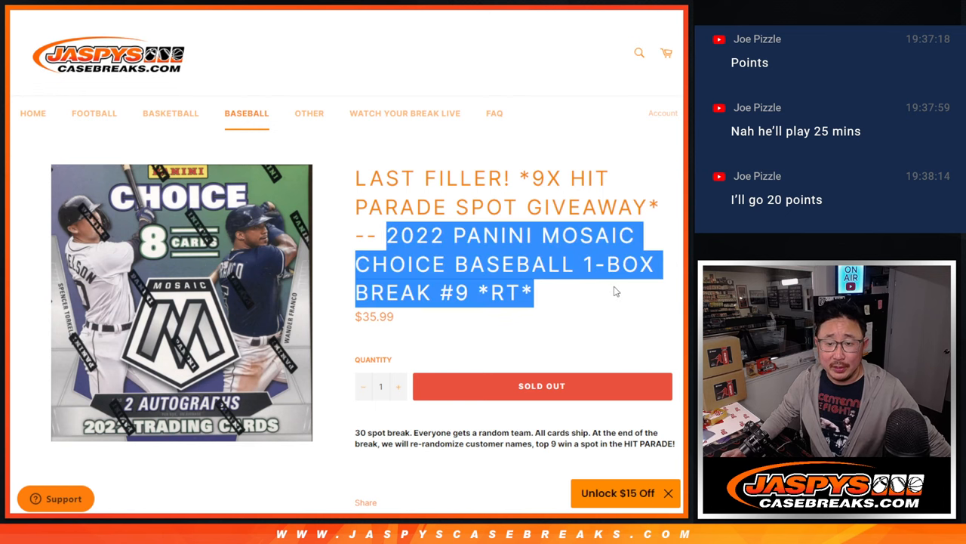
Deselect the copied 2022 Panini Mosaic Choice break title and highlight the product listing text.
click(611, 289)
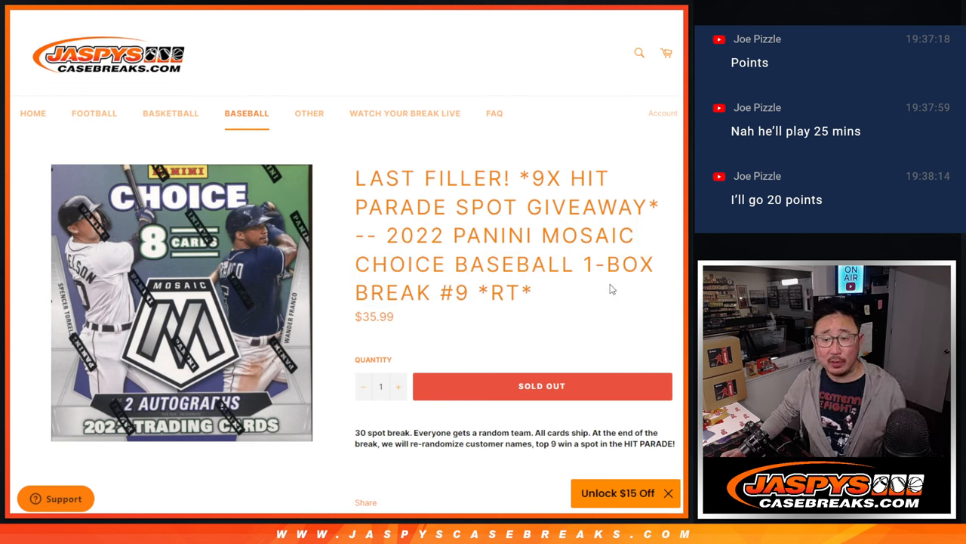
drag(529, 179, 658, 207)
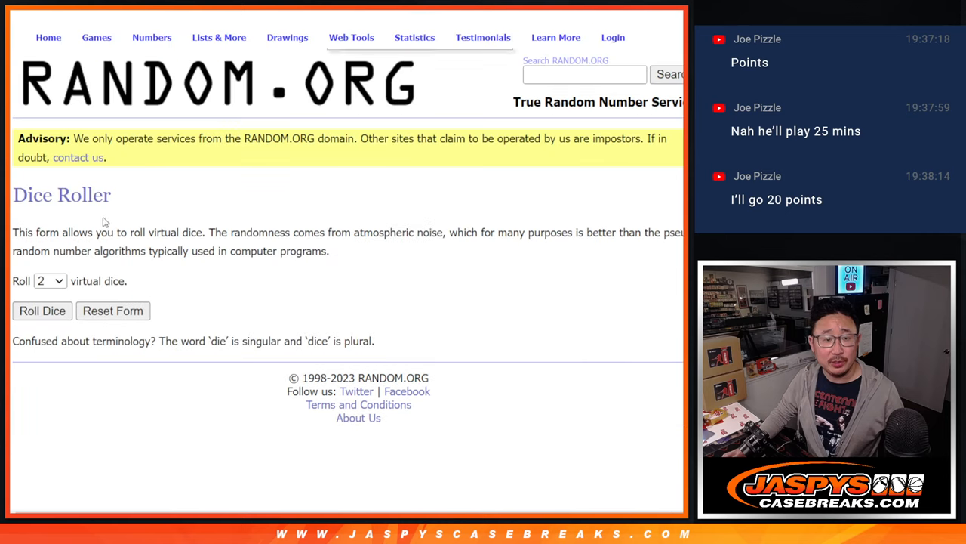
Load the customer names into List Randomizer and shuffle them three times.
click(42, 310)
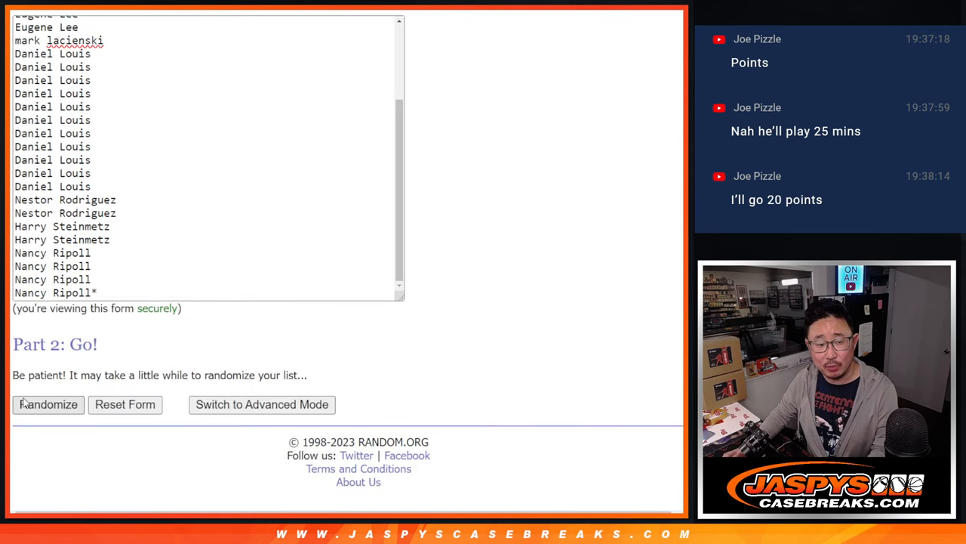
click(48, 404)
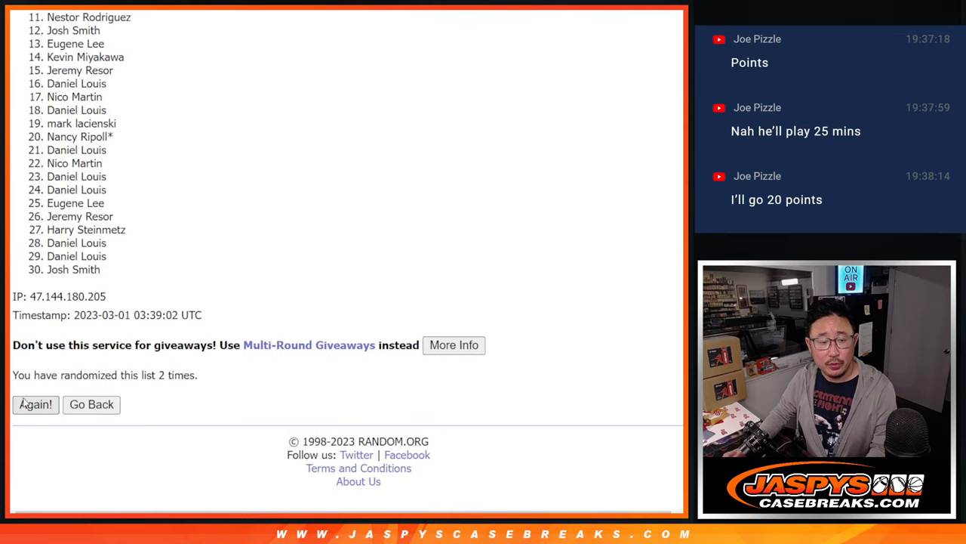
click(35, 404)
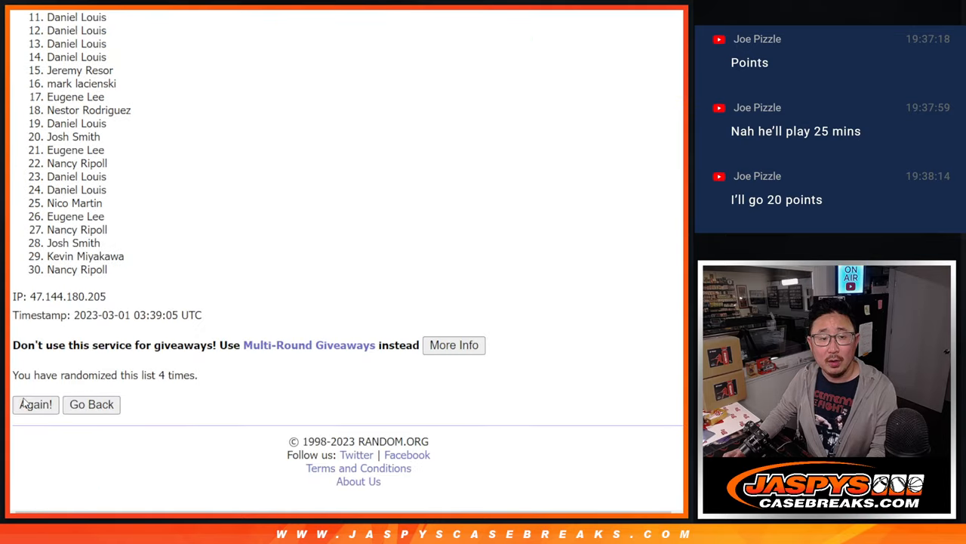
click(35, 403)
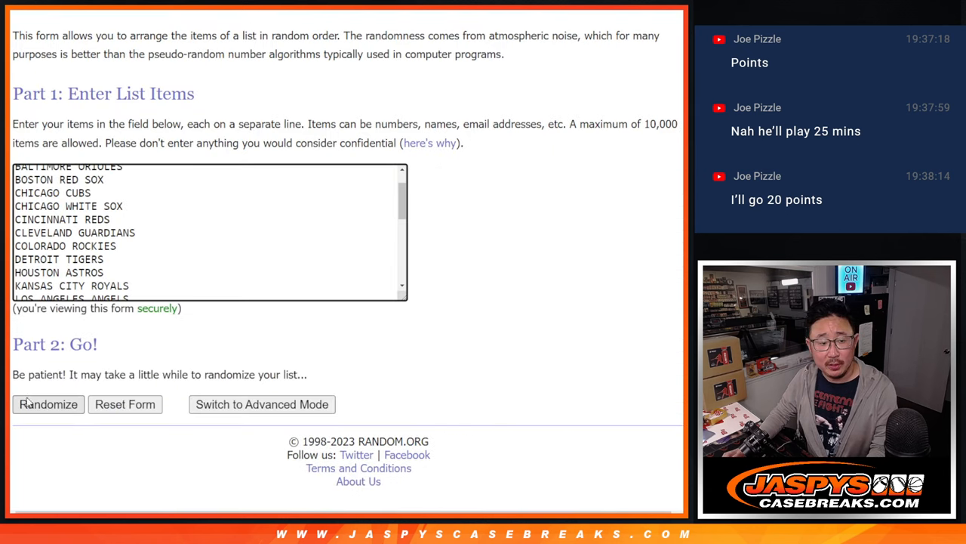
Shuffle the MLB team list three times and scroll to the final team order.
click(48, 403)
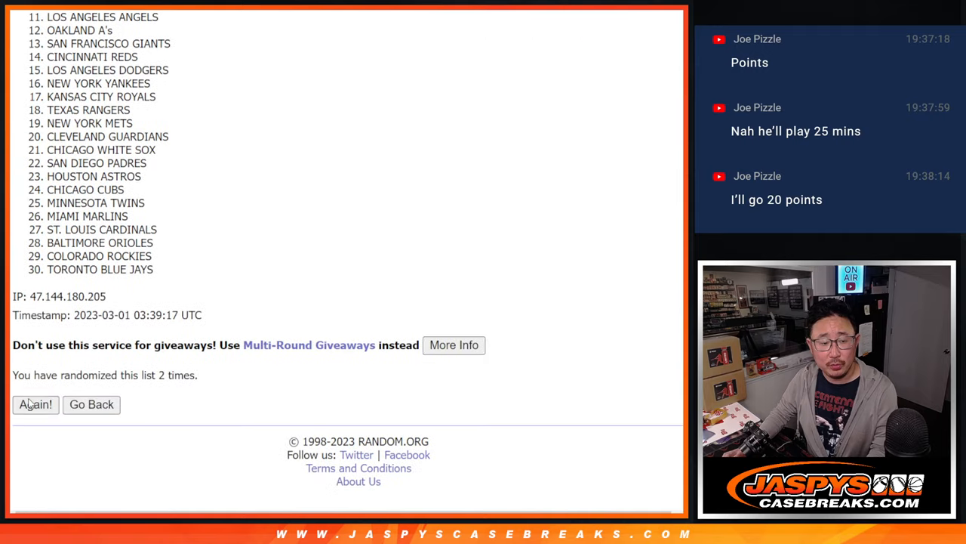
click(35, 404)
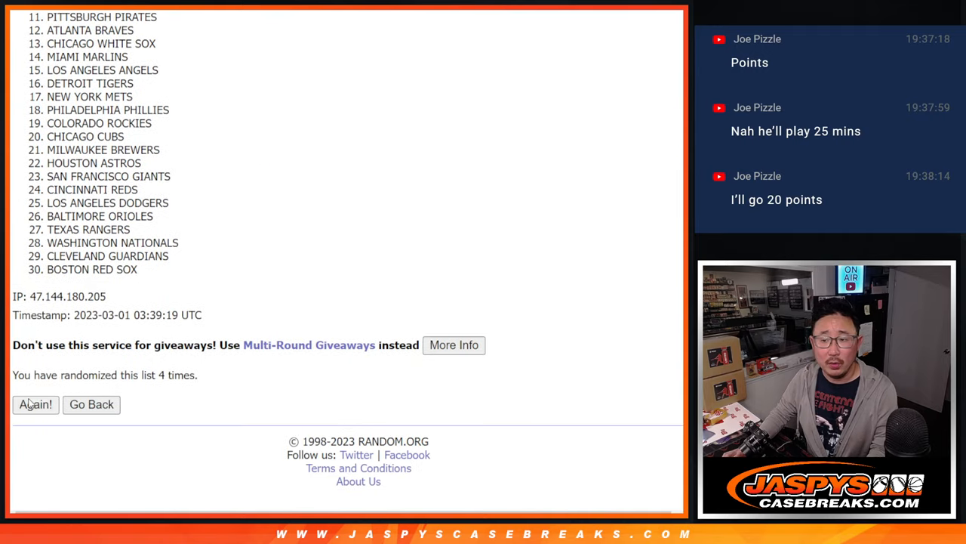
click(36, 404)
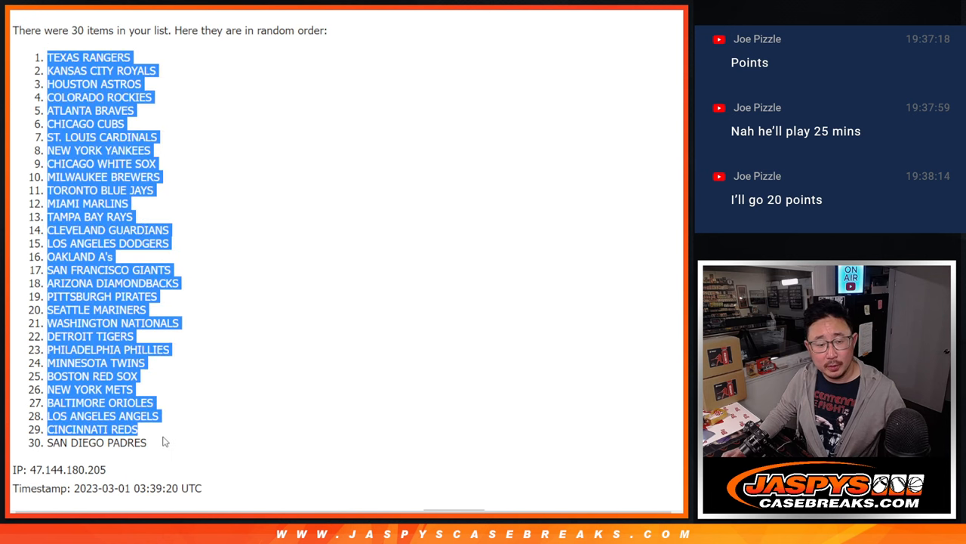
scroll(down, 3)
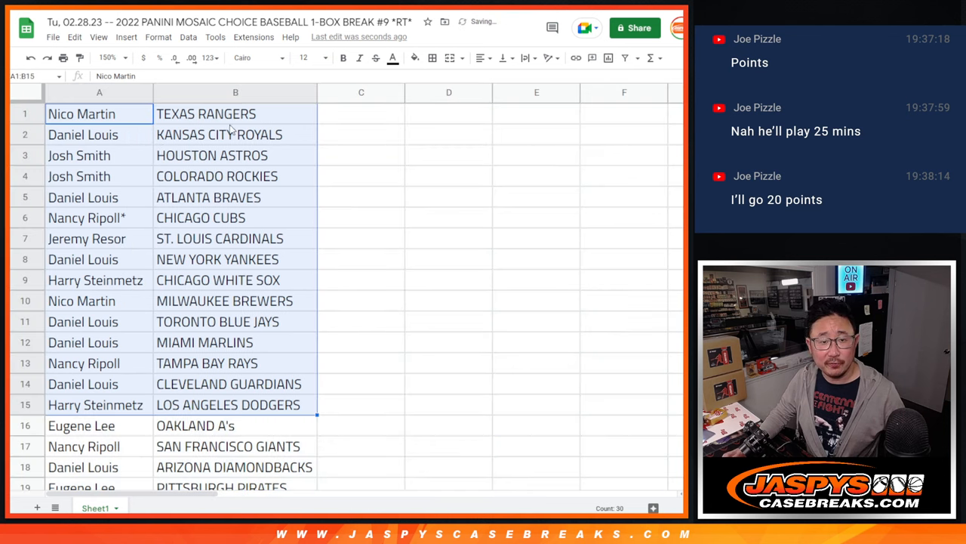
Select the 30 name-team pairs, sort them A→Z by team, and bring up border options.
scroll(down, 3)
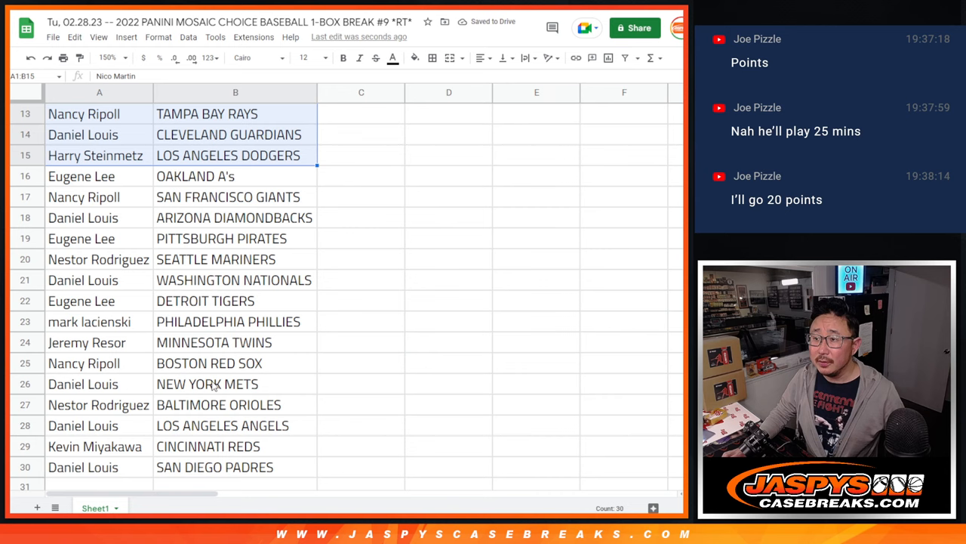
click(81, 176)
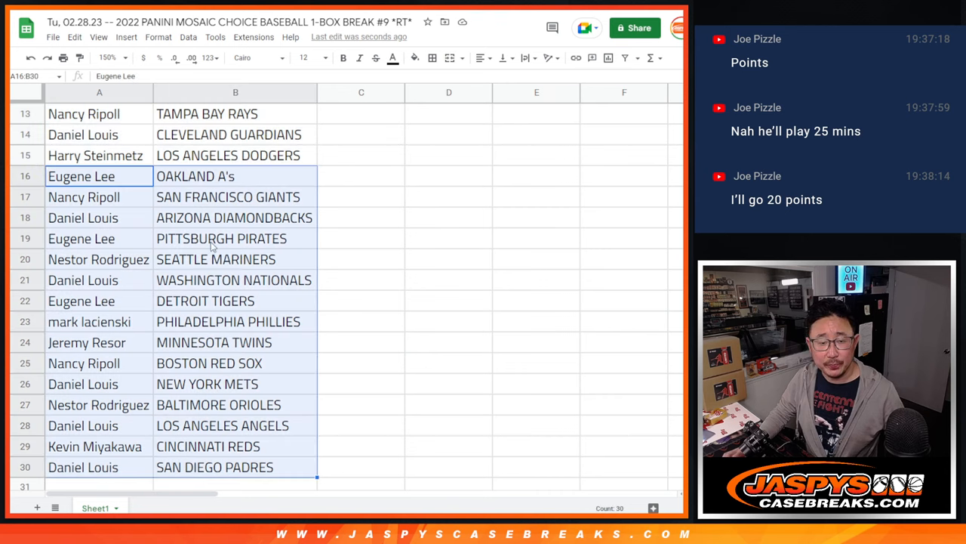
click(108, 57)
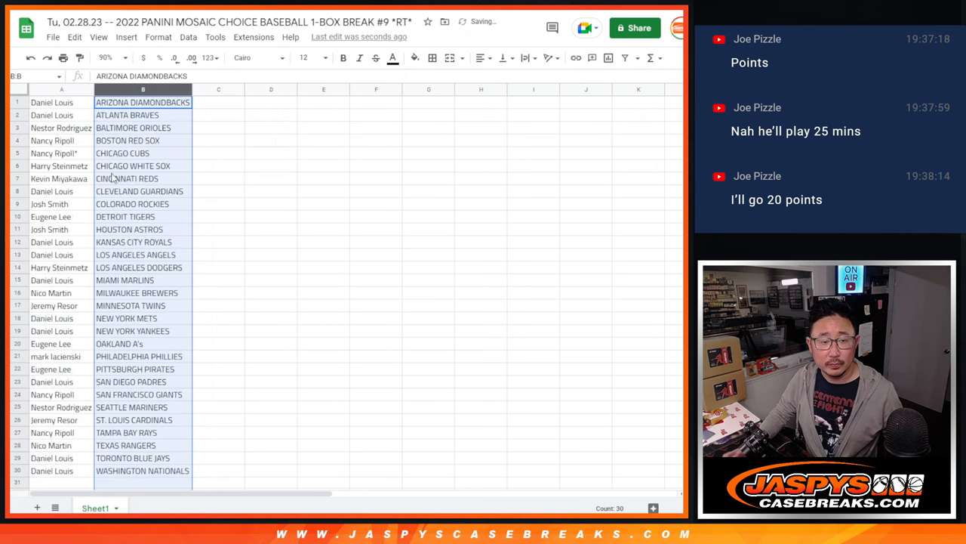
click(432, 57)
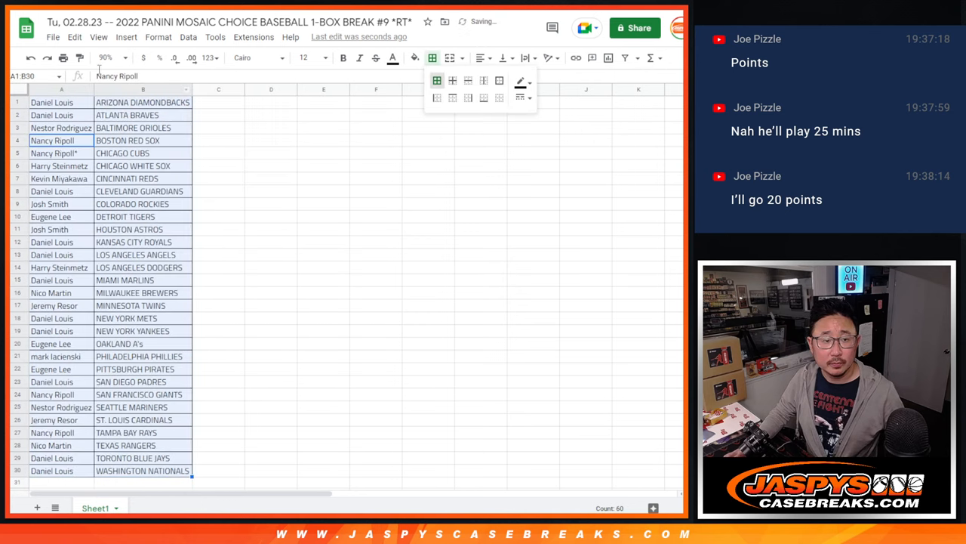
Print the sorted name-and-team pairs sheet with Ctrl+P.
key(ctrl+p)
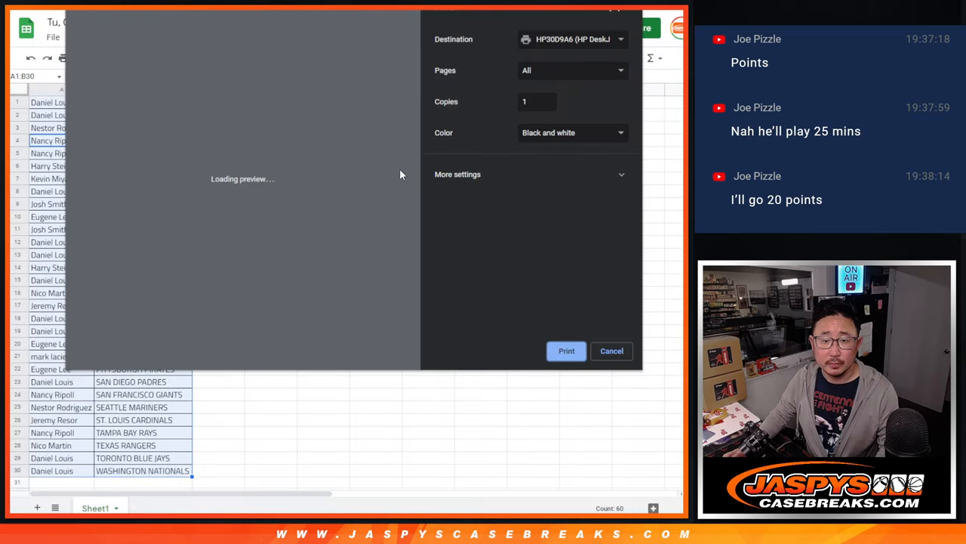
click(611, 350)
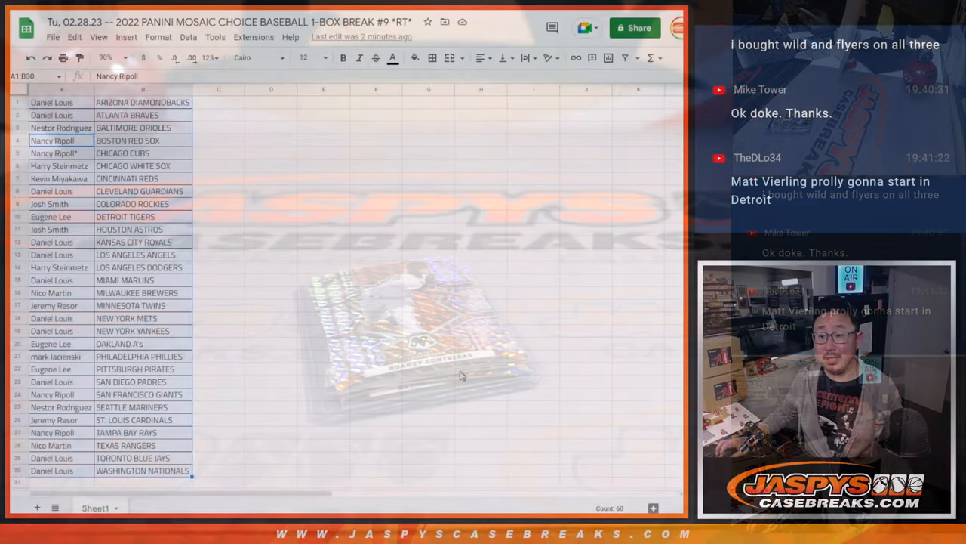
Load the customer names into List Randomizer and shuffle them repeatedly for the giveaway order.
scroll(down, 3)
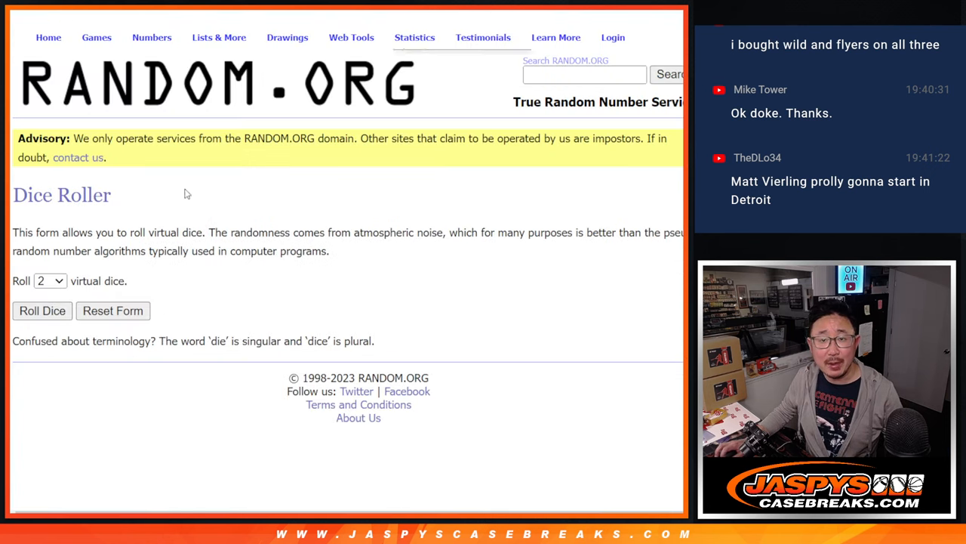
click(41, 310)
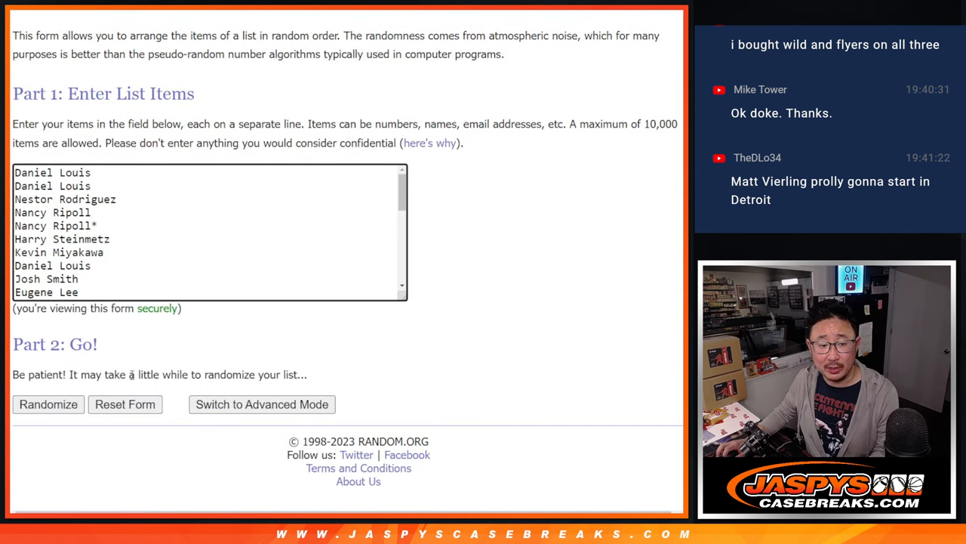
click(48, 404)
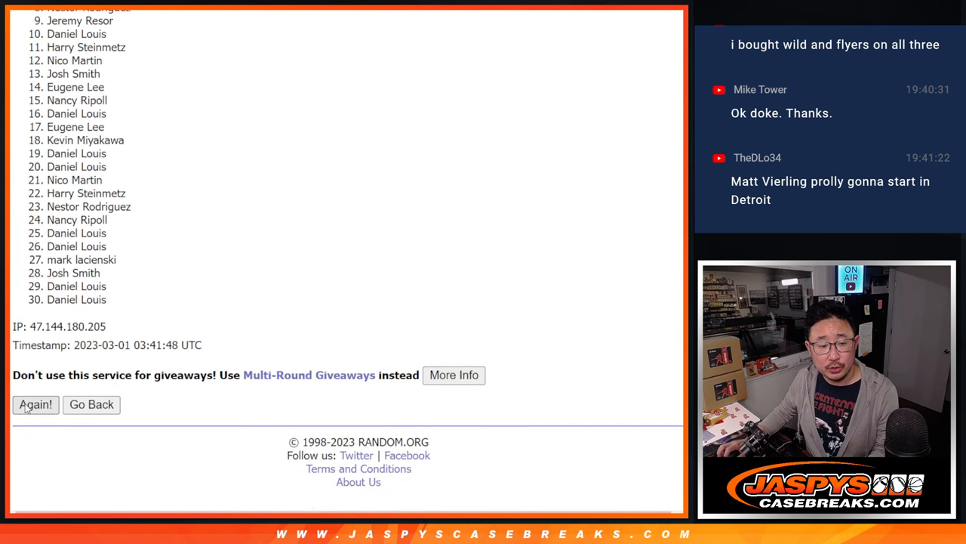
click(35, 404)
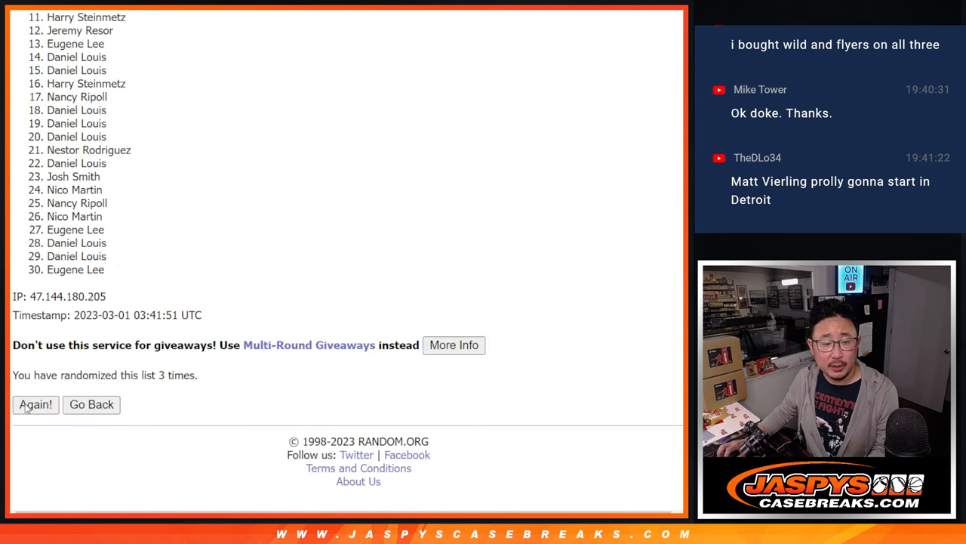
click(35, 404)
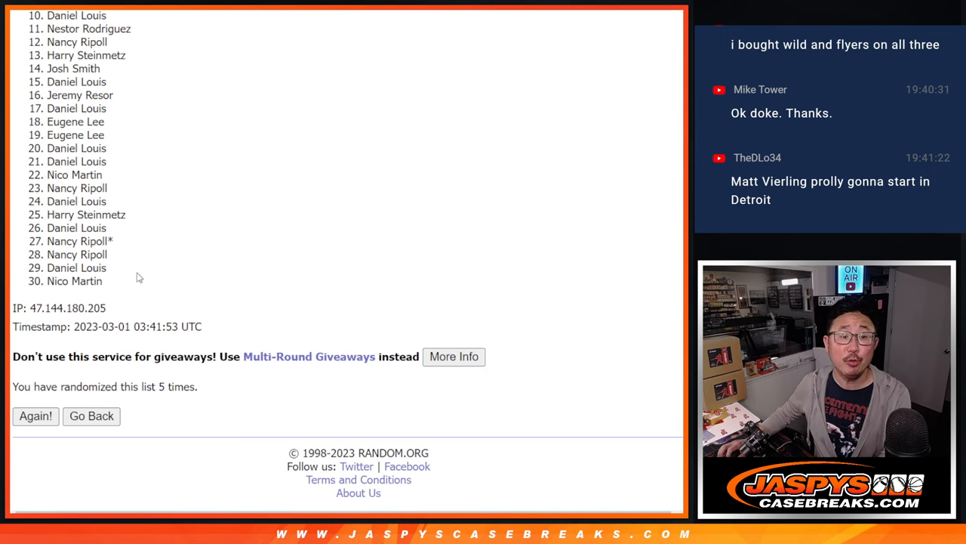
mouse_move(476, 128)
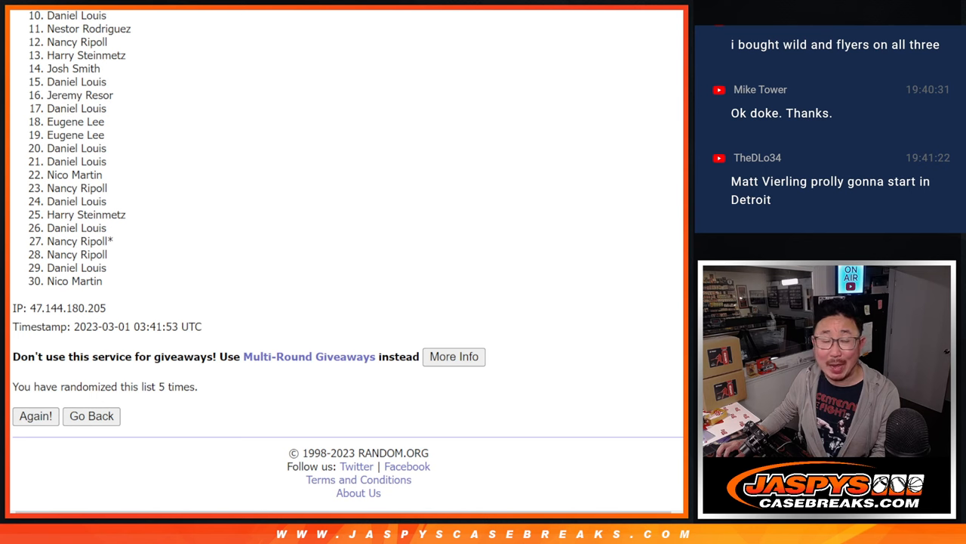
scroll(down, 3)
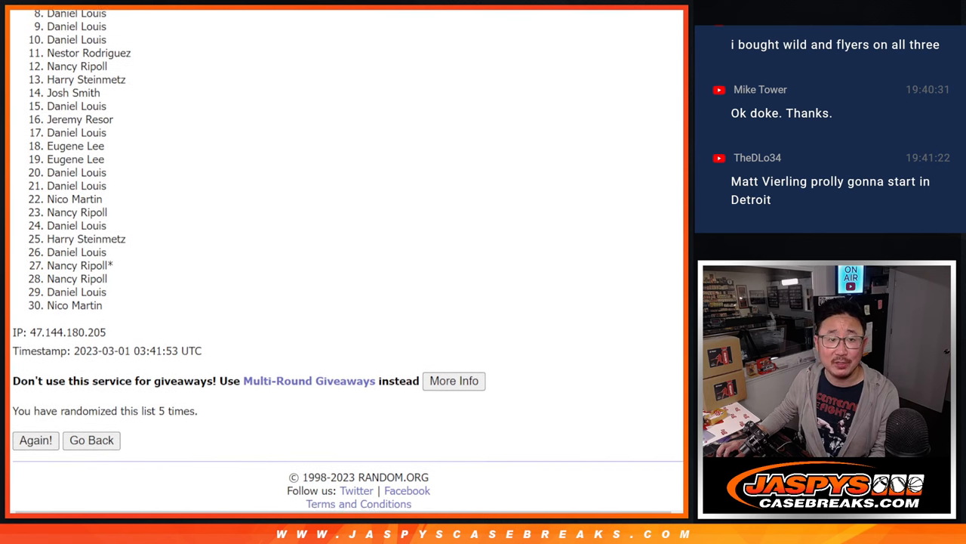